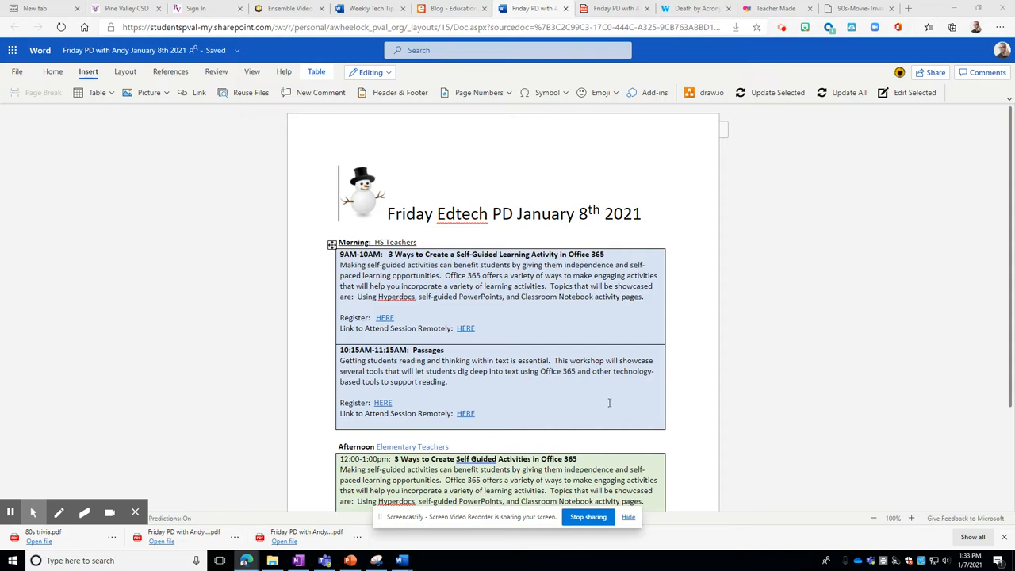
mouse_move(479, 354)
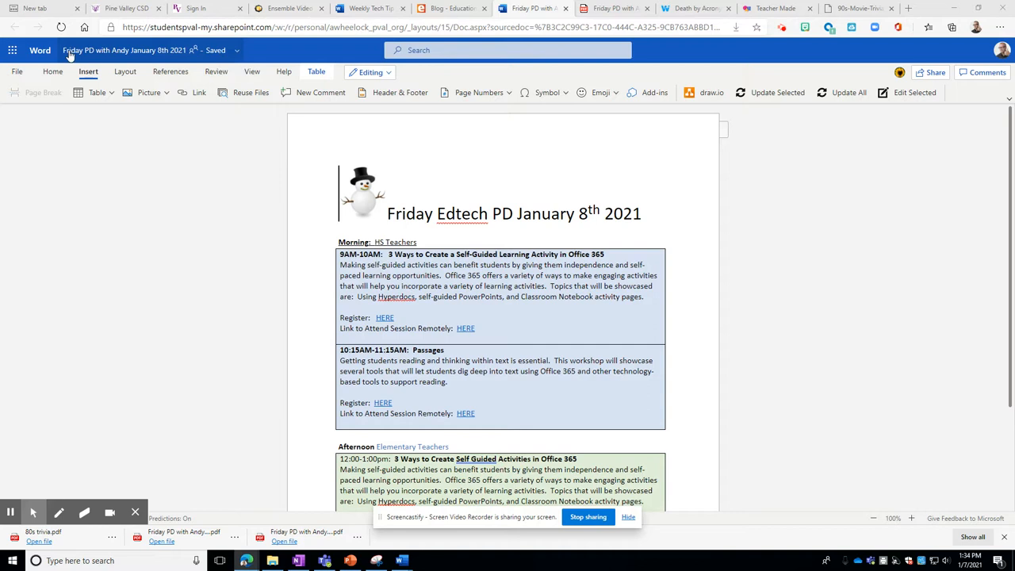
mouse_move(235, 49)
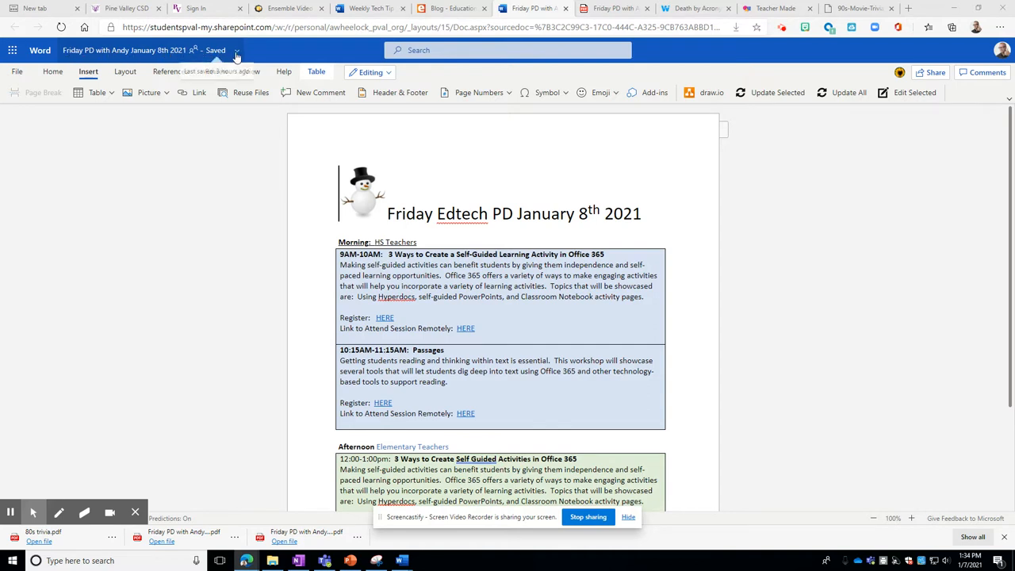
mouse_move(135, 55)
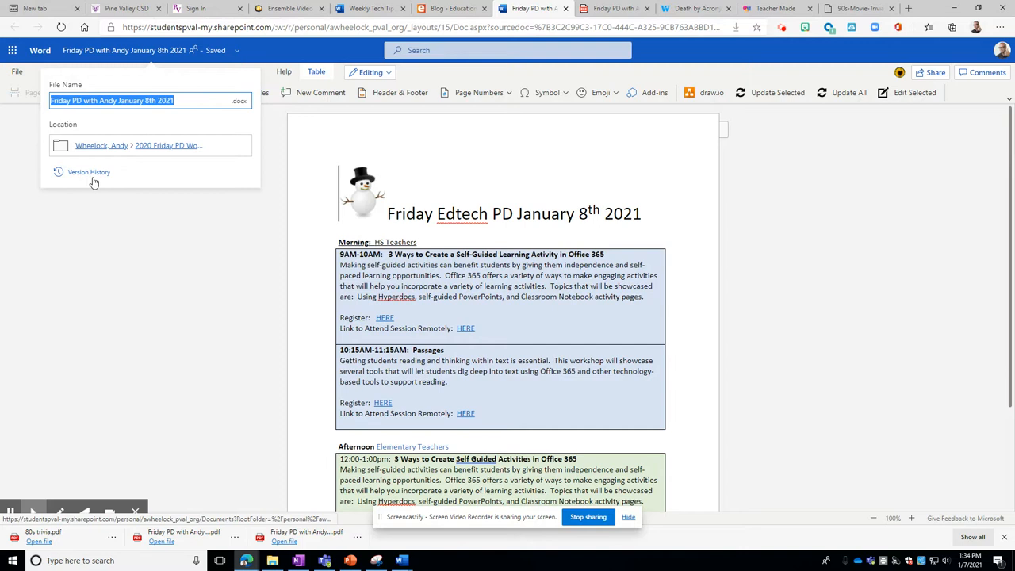
Step: Show the Version History pane listing earlier saved versions of the document
left_click(89, 171)
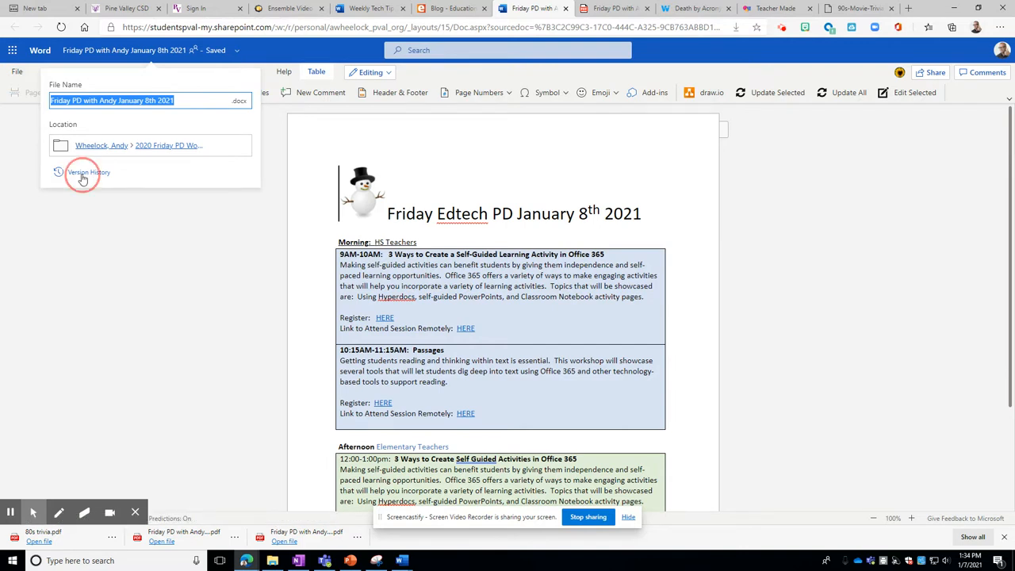
left_click(89, 171)
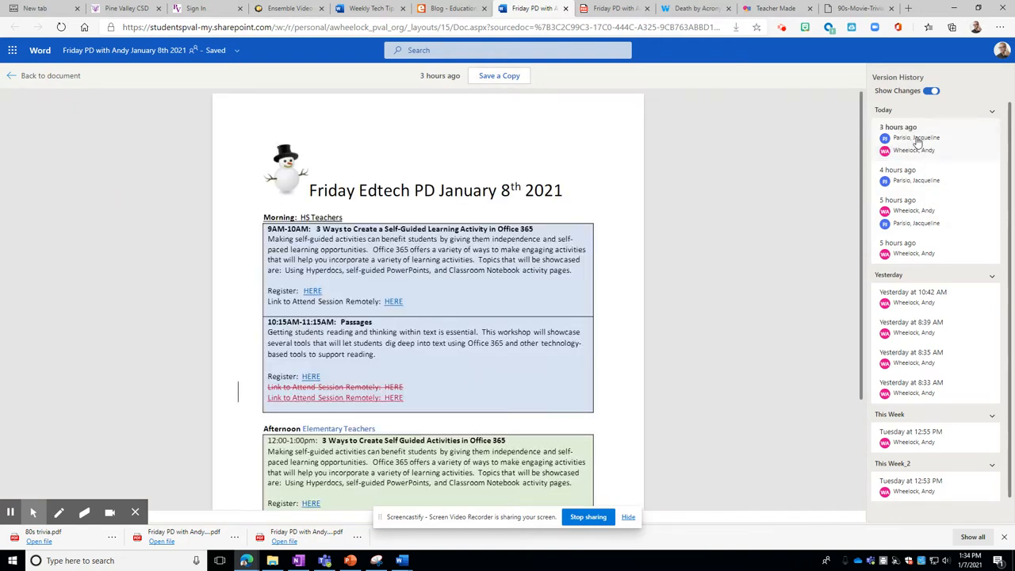
Step: Preview the version from 3 hours ago, then yesterday's 10:42 AM version
left_click(936, 139)
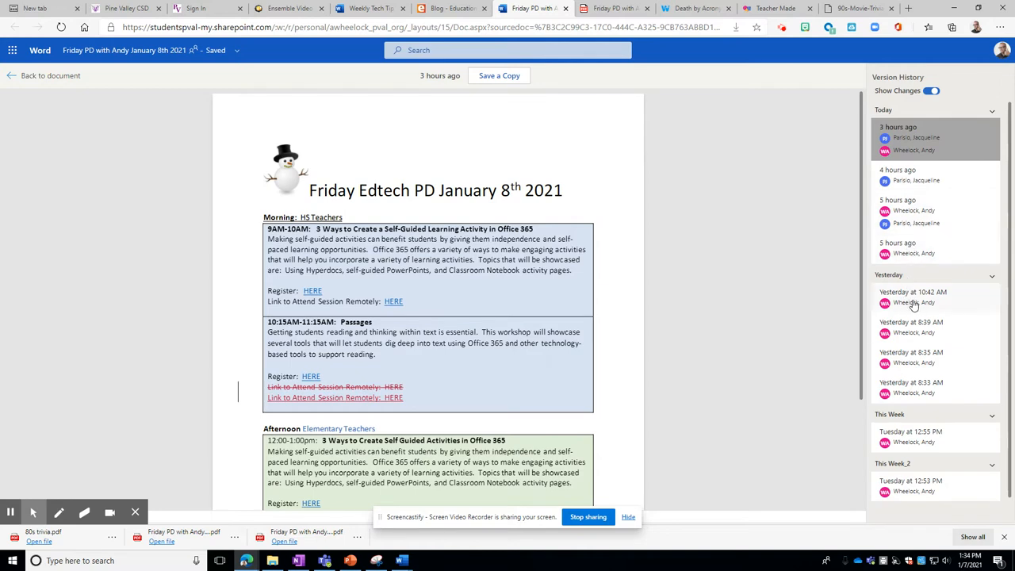
left_click(913, 297)
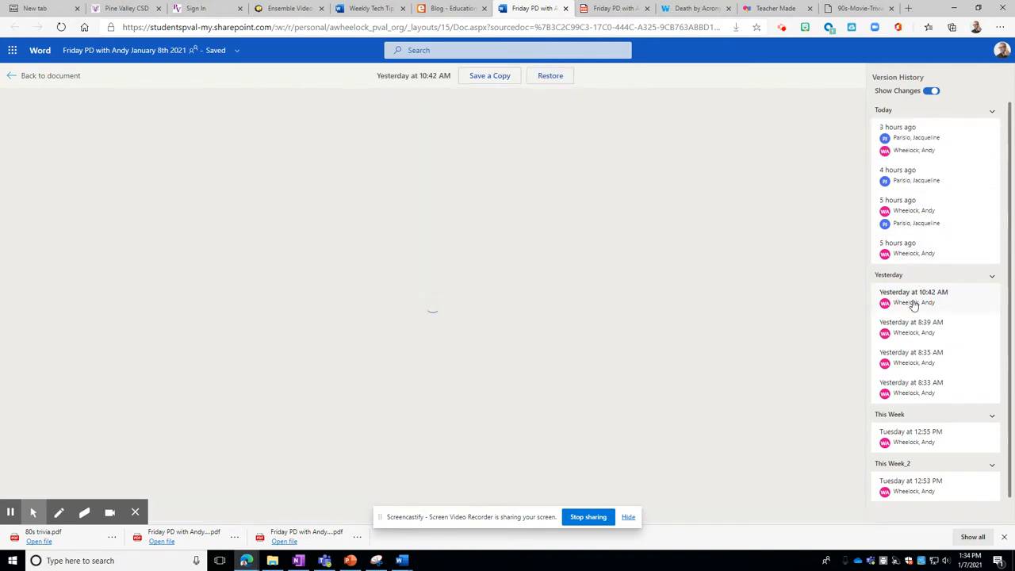
left_click(914, 292)
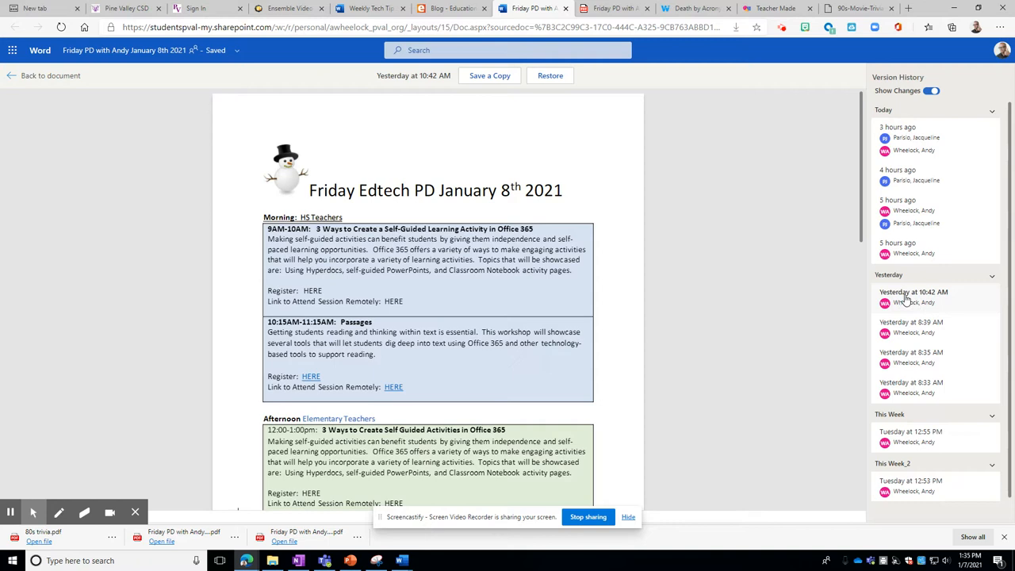
mouse_move(908, 302)
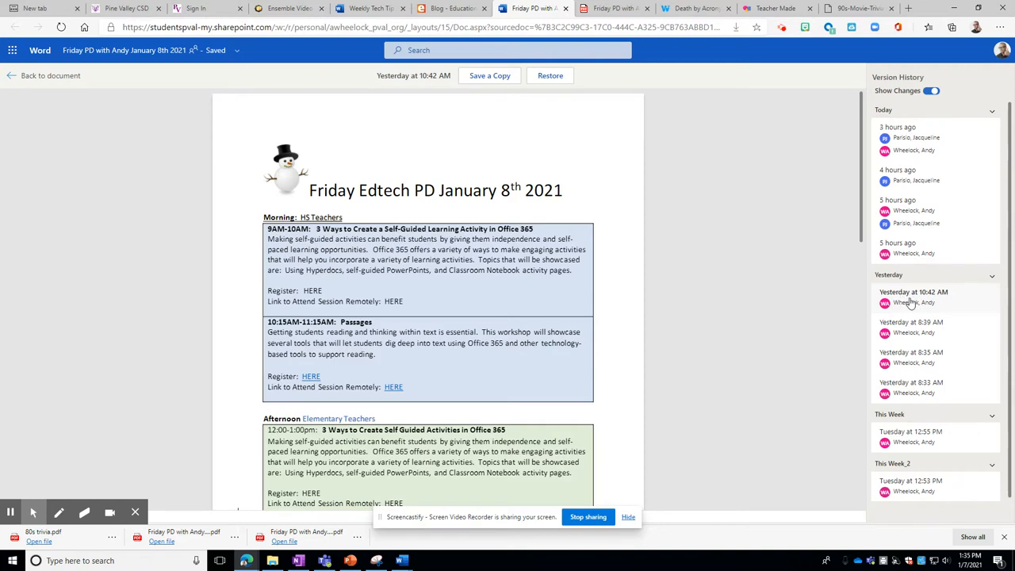
mouse_move(736, 230)
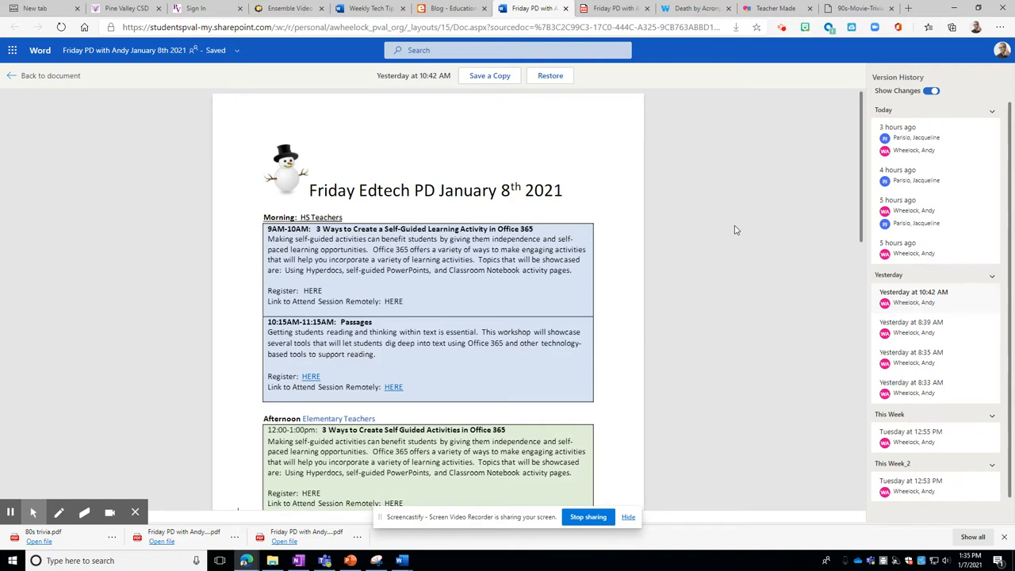
Step: Leave version history and return to editing the document
left_click(936, 297)
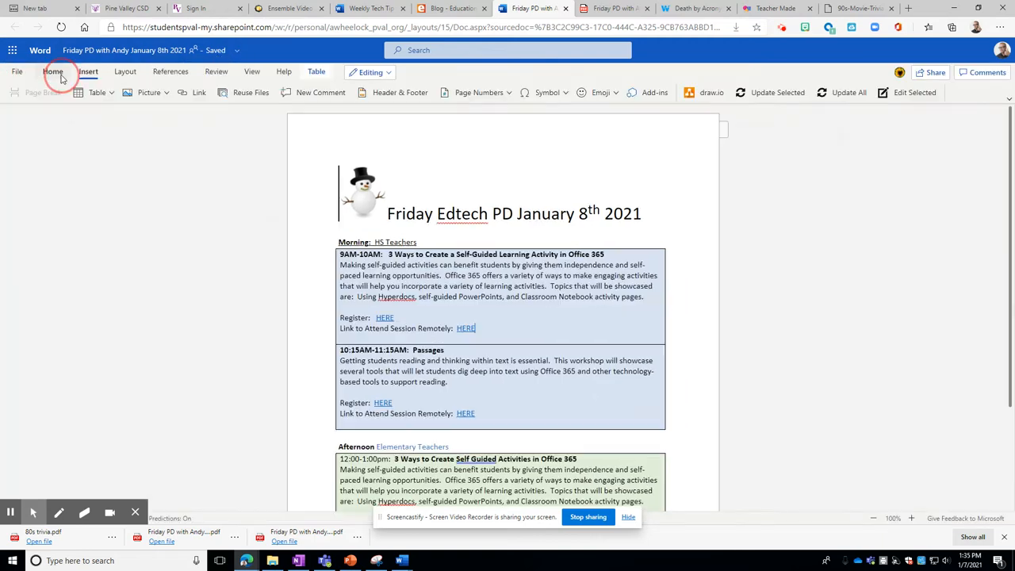
left_click(88, 71)
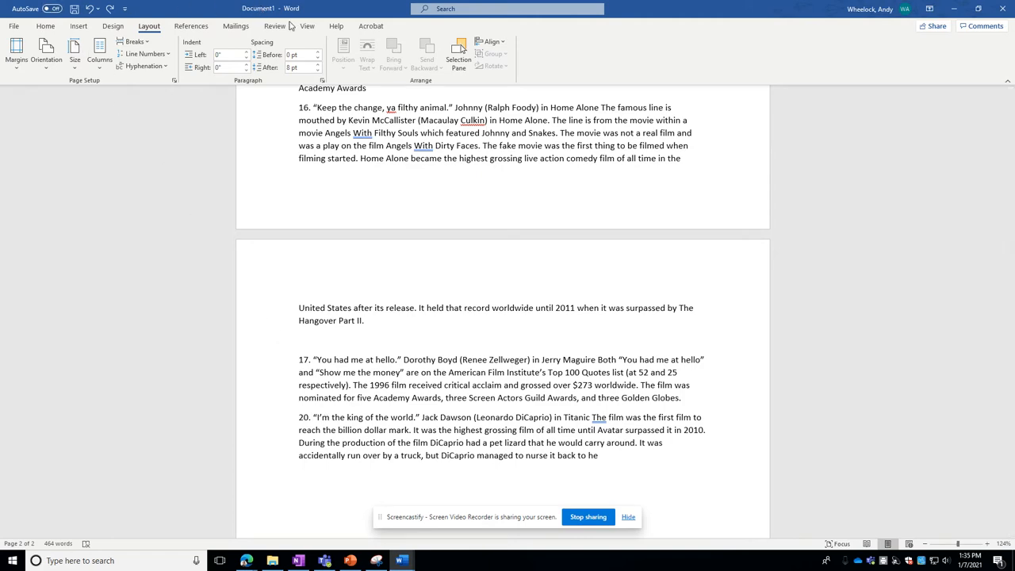
Step: Scroll through the movie-quotes trivia document in desktop Word
scroll("up", 3)
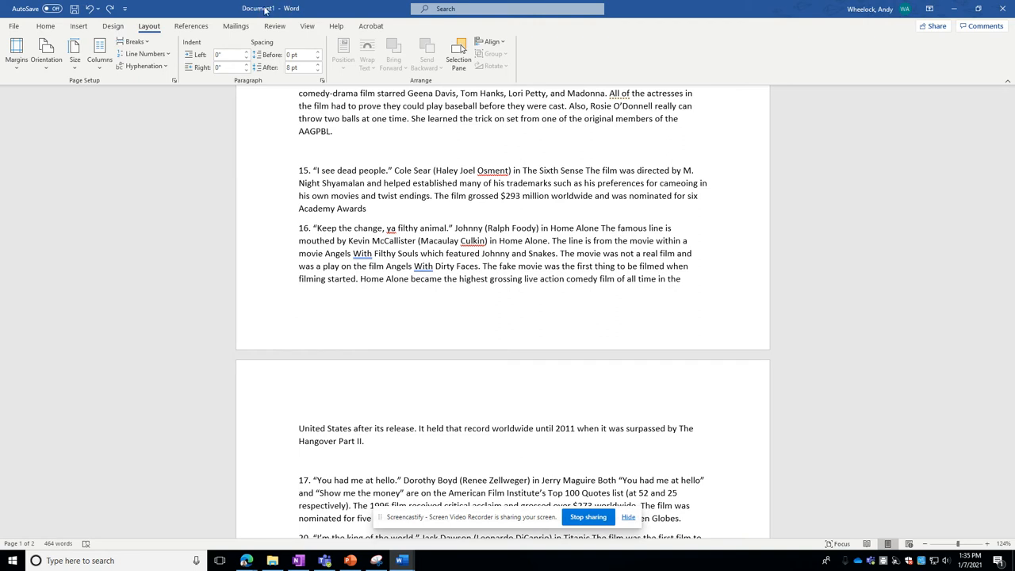
mouse_move(276, 11)
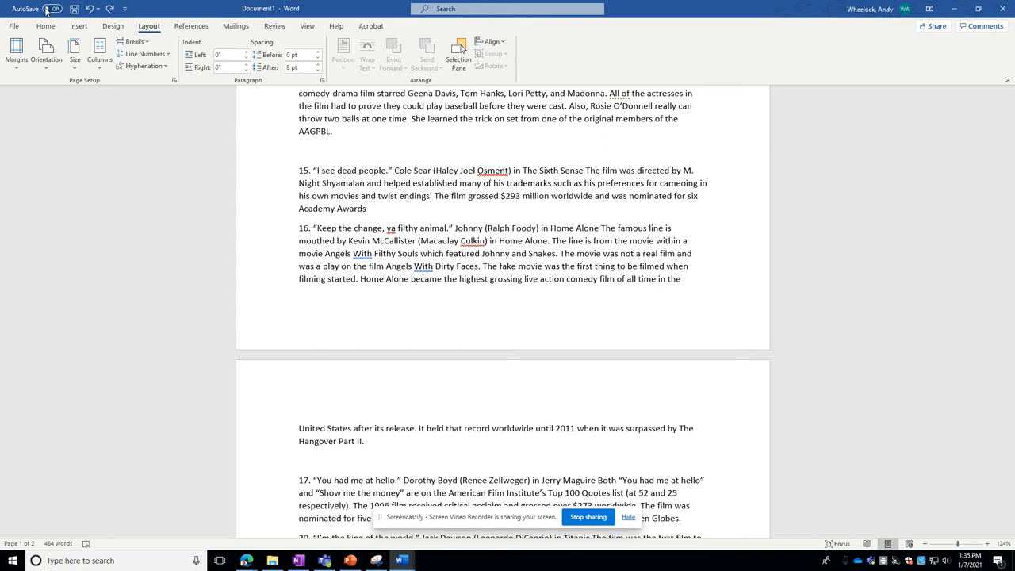
mouse_move(54, 8)
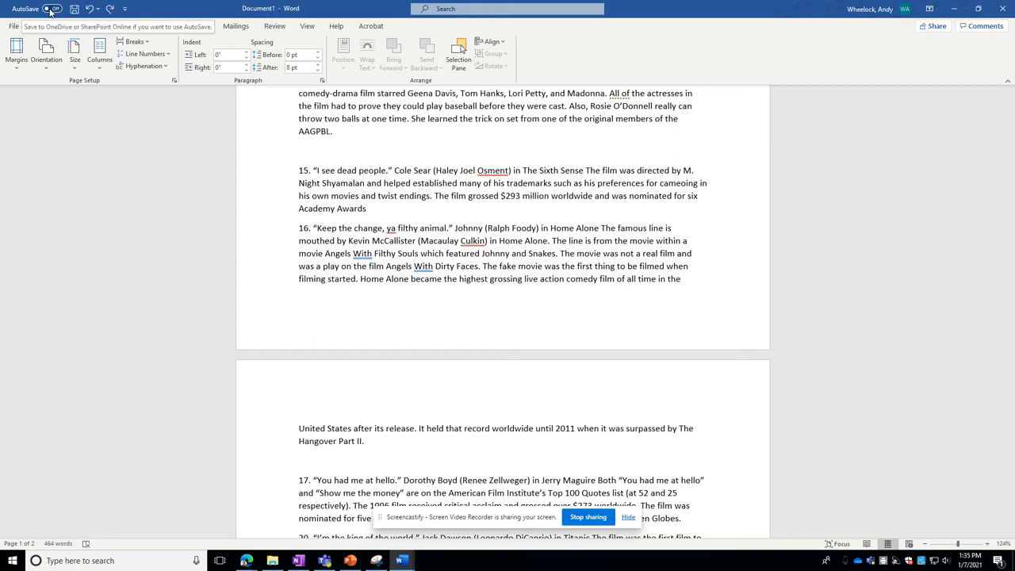
Step: Turn on AutoSave, uploading the document to OneDrive - Pine Valley Central School as 80s Trivia
left_click(52, 9)
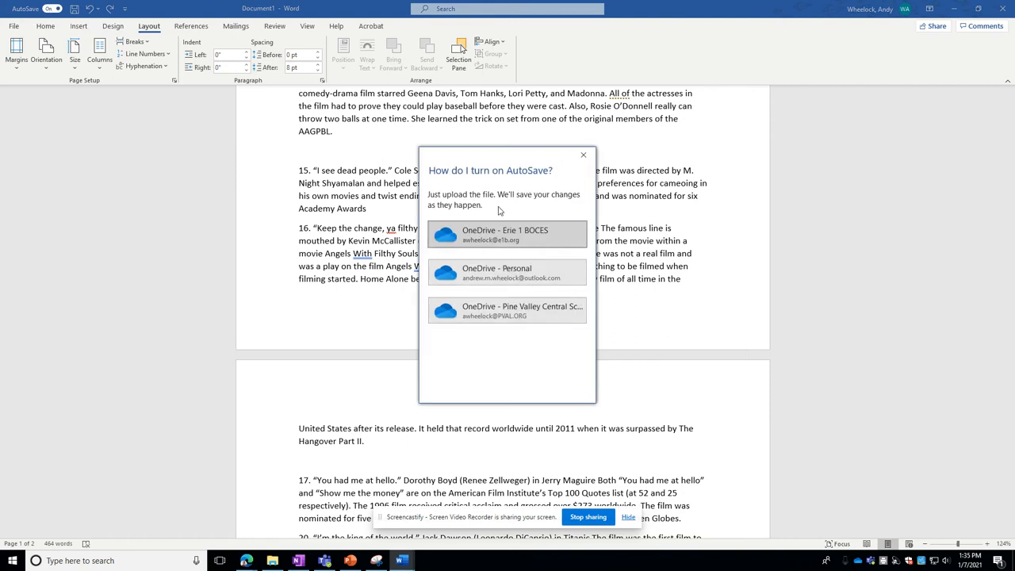
mouse_move(508, 309)
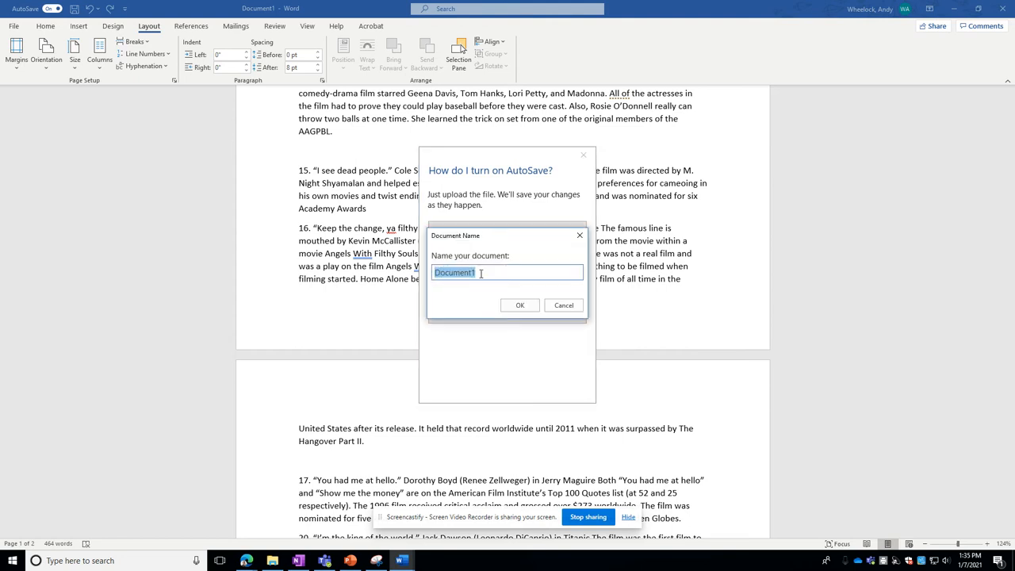
type("90s Trivi")
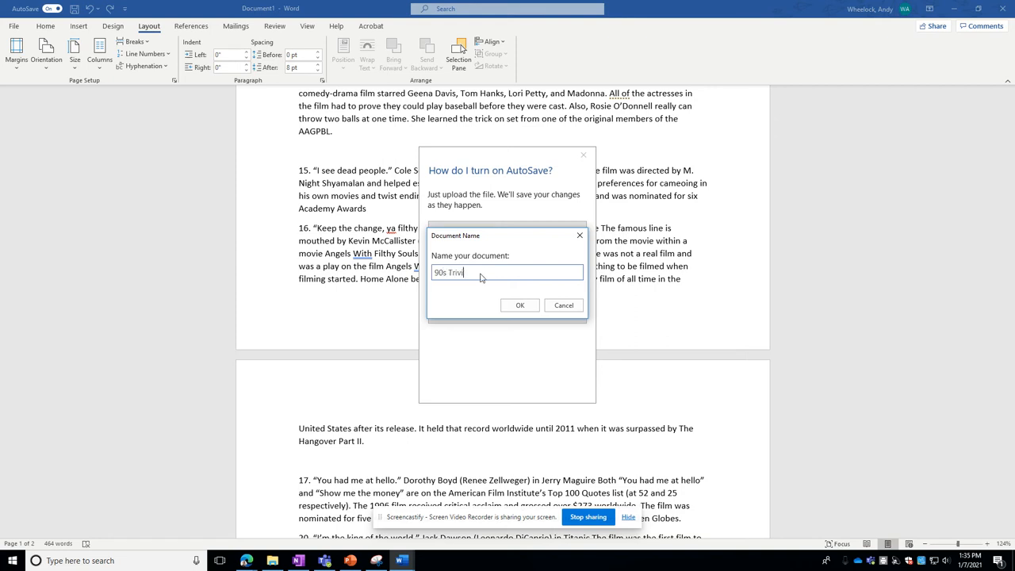
left_click(520, 305)
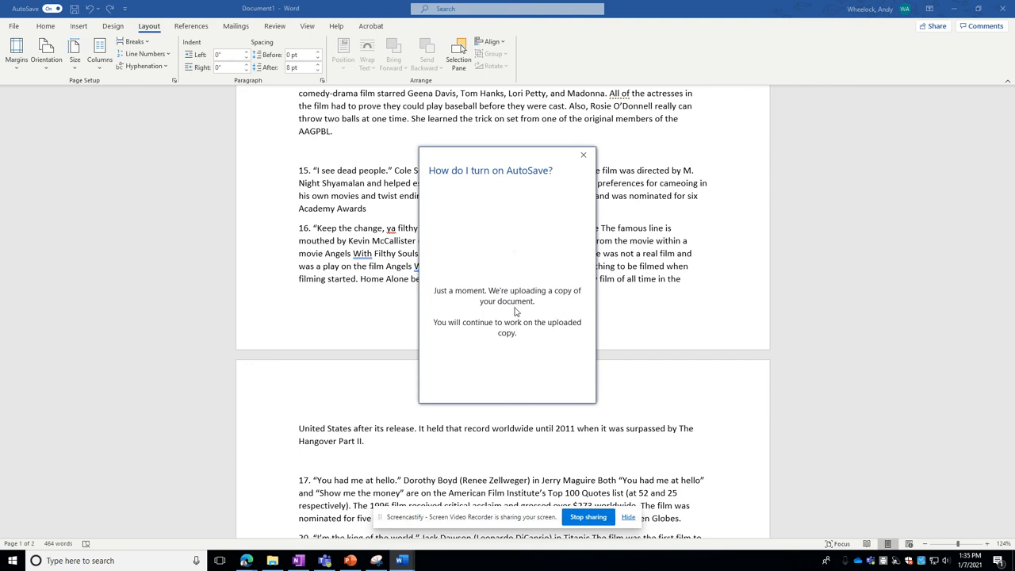
left_click(584, 155)
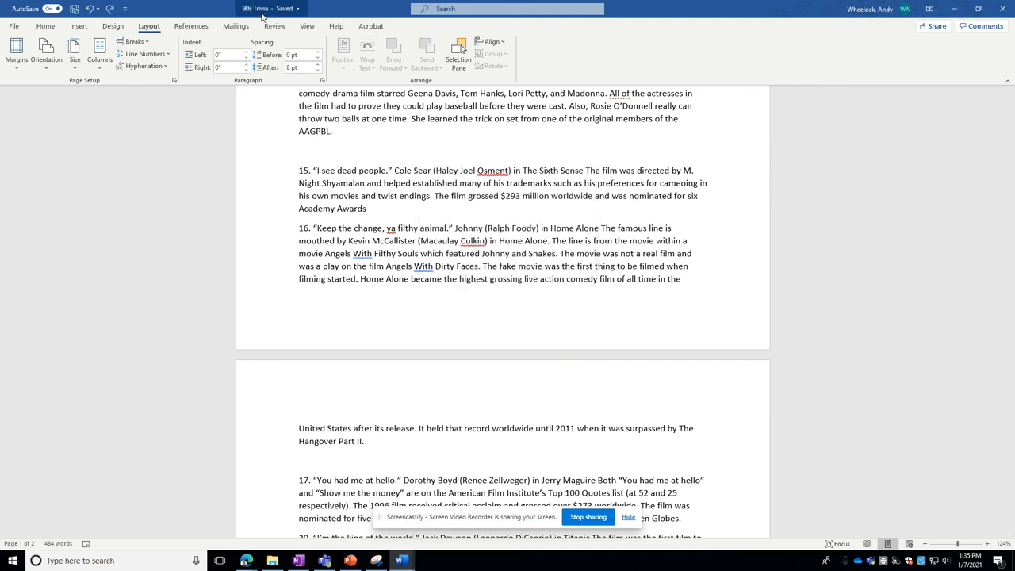
mouse_move(285, 9)
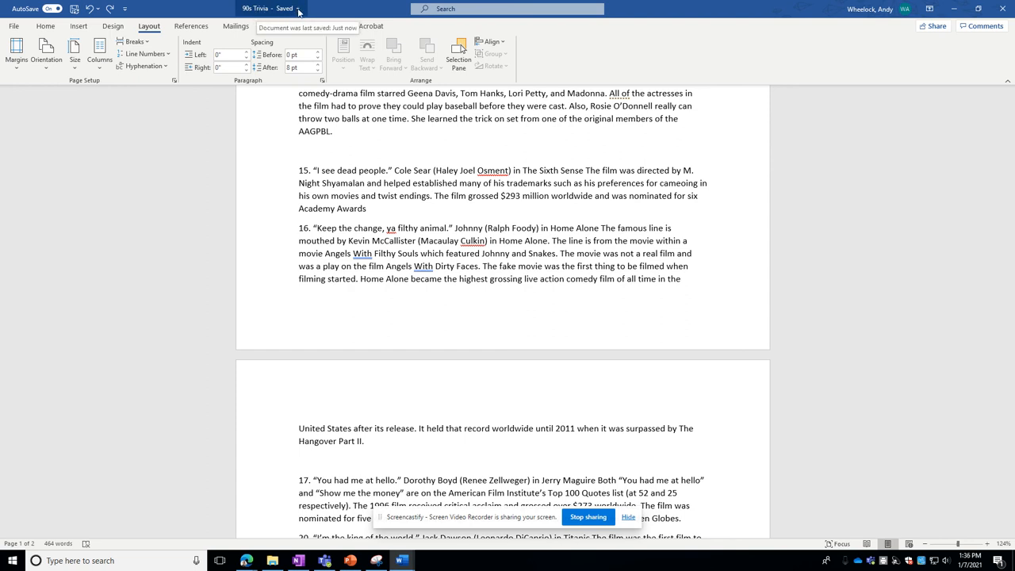
Step: From the title-bar flyout, show Version History with today's entry by the author
left_click(298, 10)
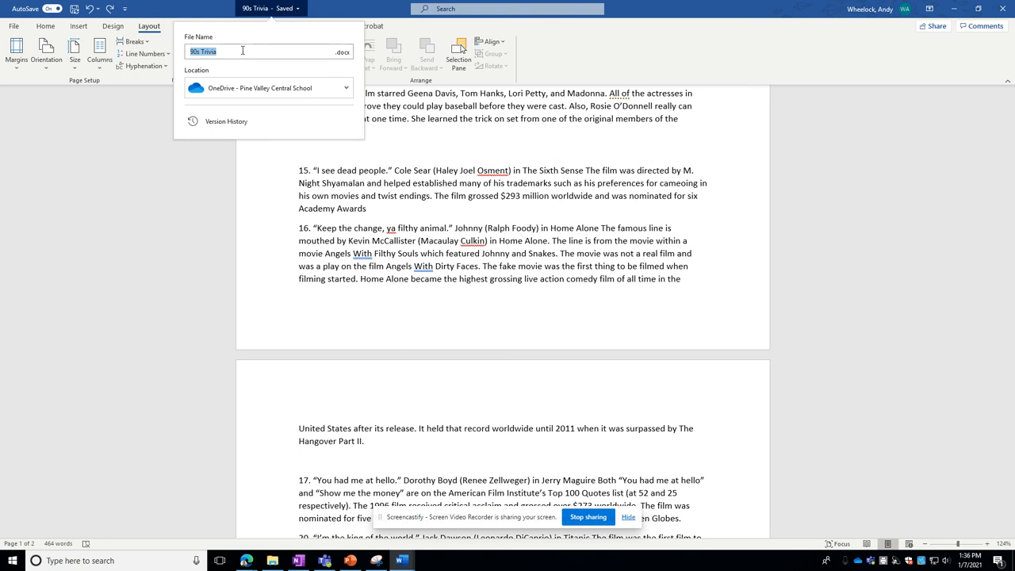
mouse_move(225, 120)
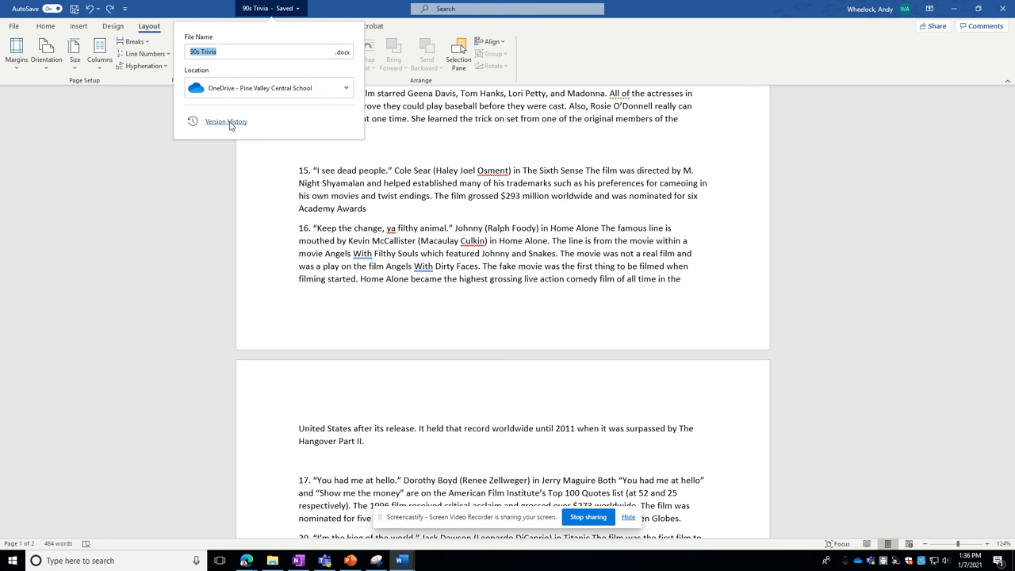
left_click(226, 120)
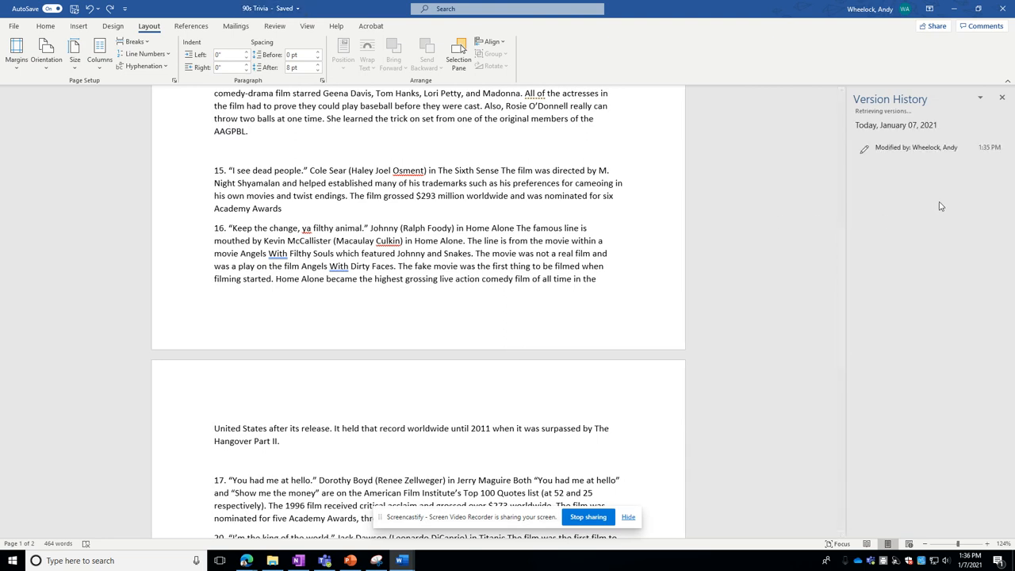